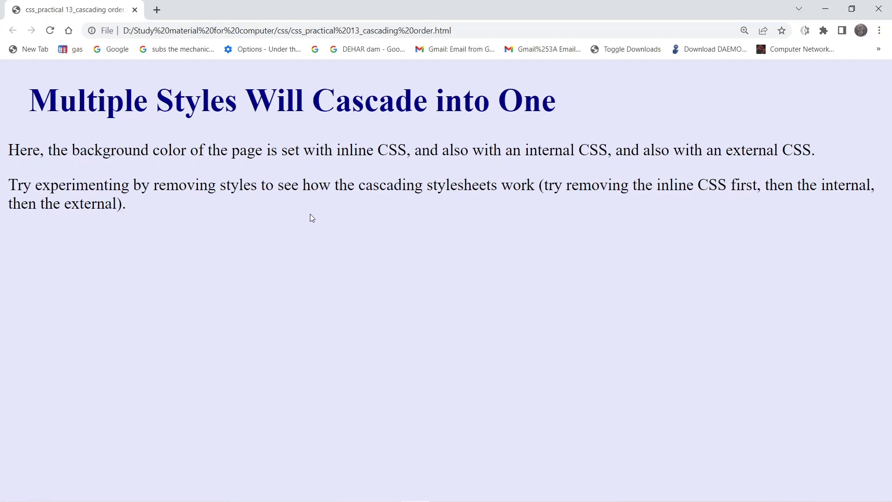
mouse_move(343, 268)
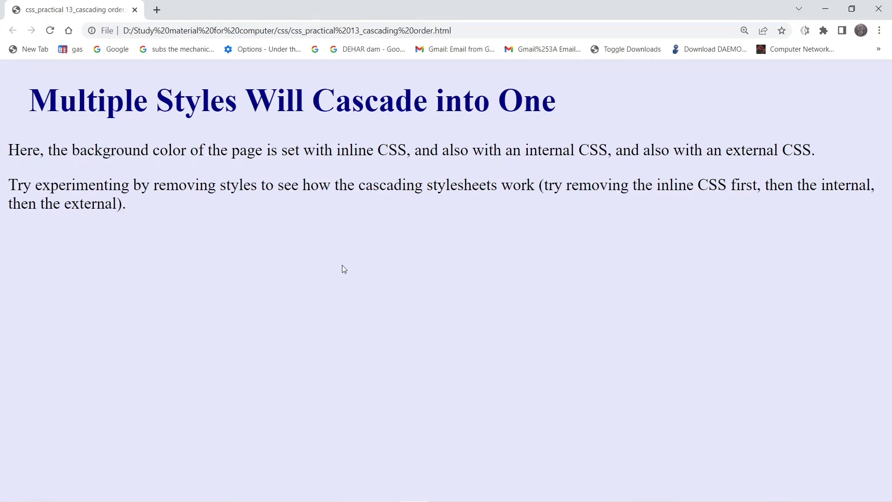
mouse_move(26, 85)
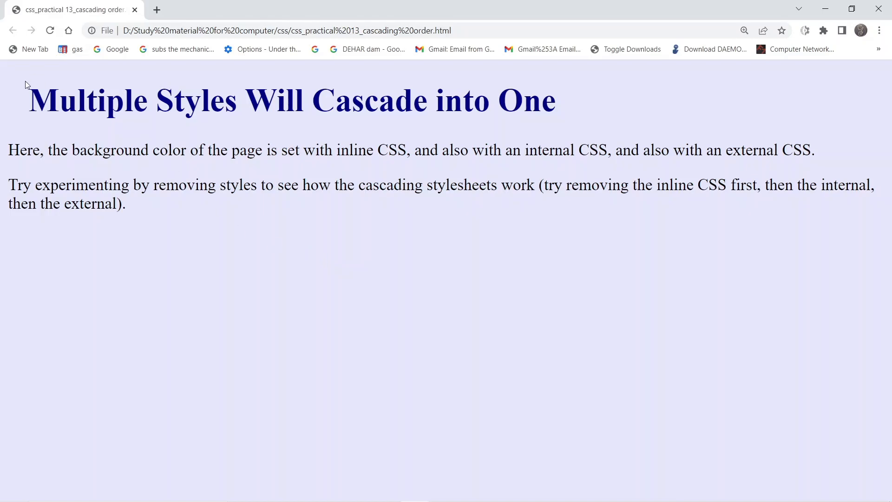
mouse_move(204, 284)
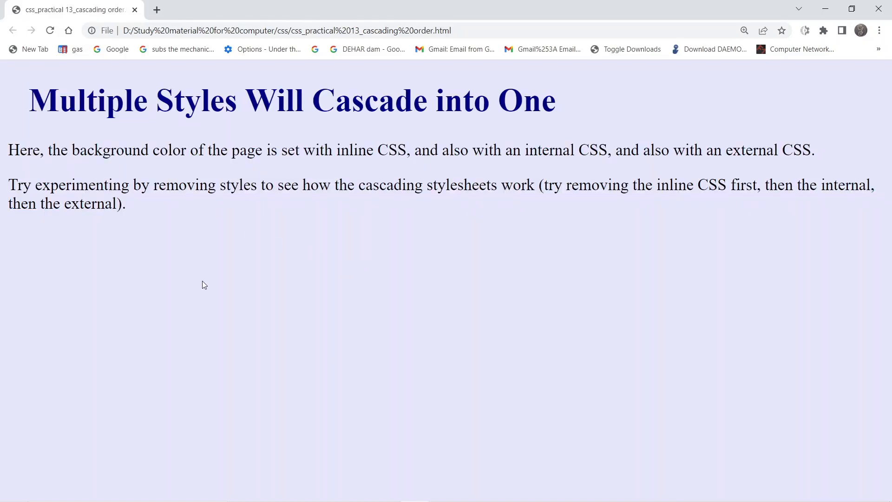
Bring up the page's context menu to reach View page source on the lavender page.
right_click(205, 284)
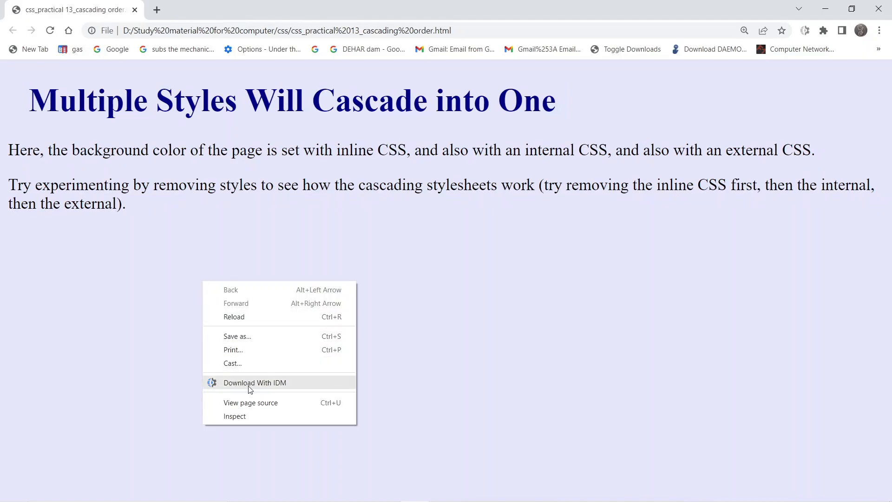
mouse_move(257, 405)
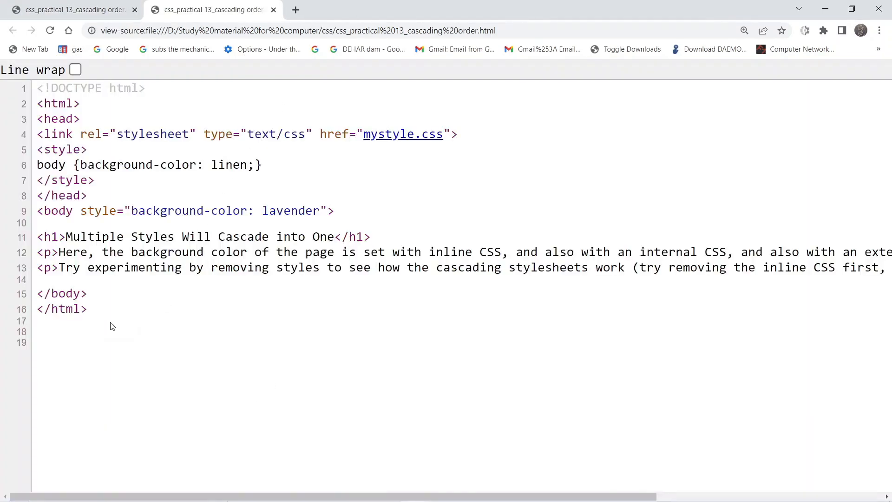
key(ctrl+a)
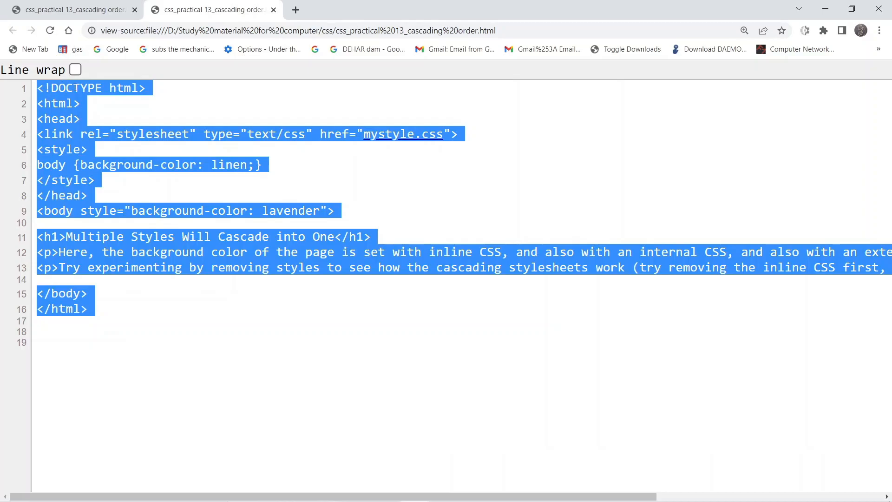
click(167, 335)
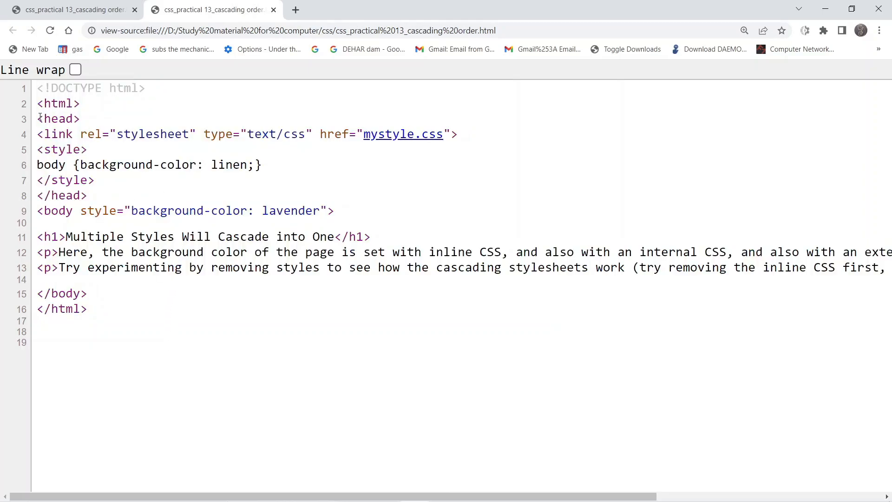
drag(37, 118, 75, 180)
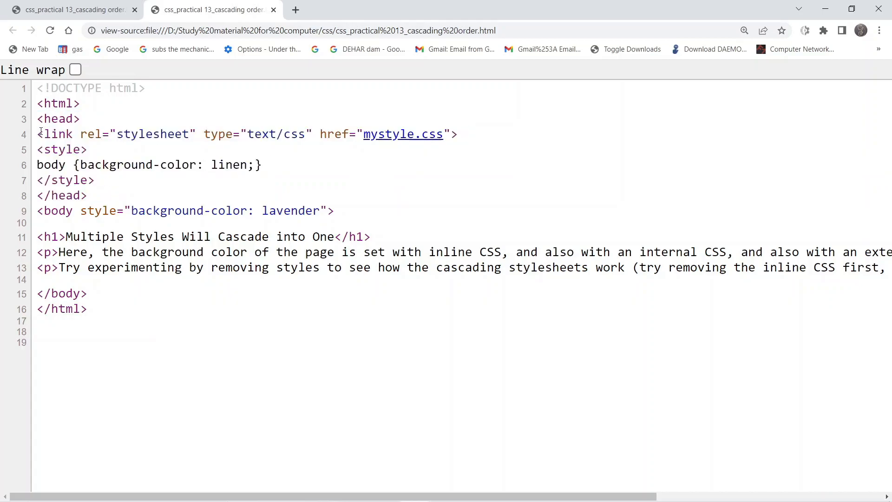
drag(37, 134, 305, 134)
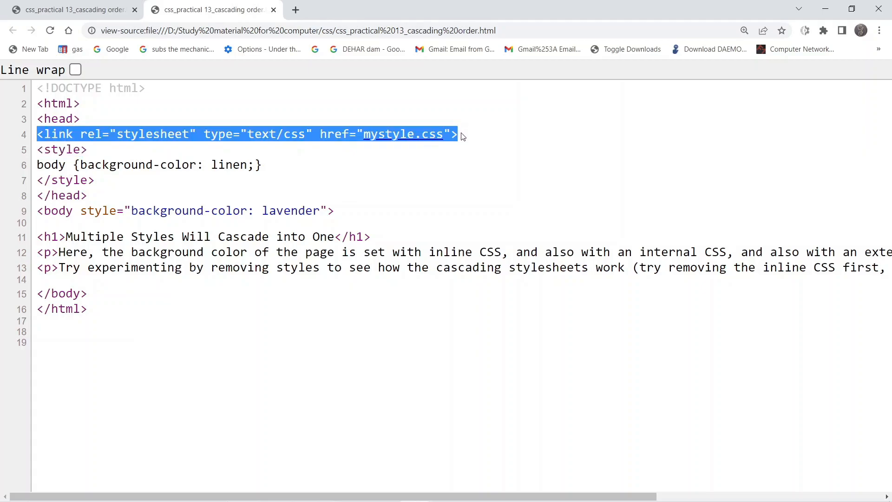
mouse_move(461, 135)
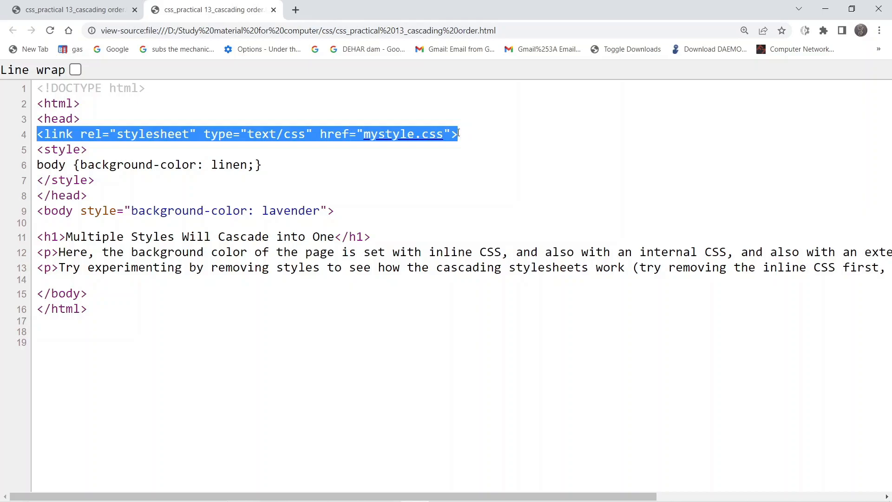
mouse_move(196, 193)
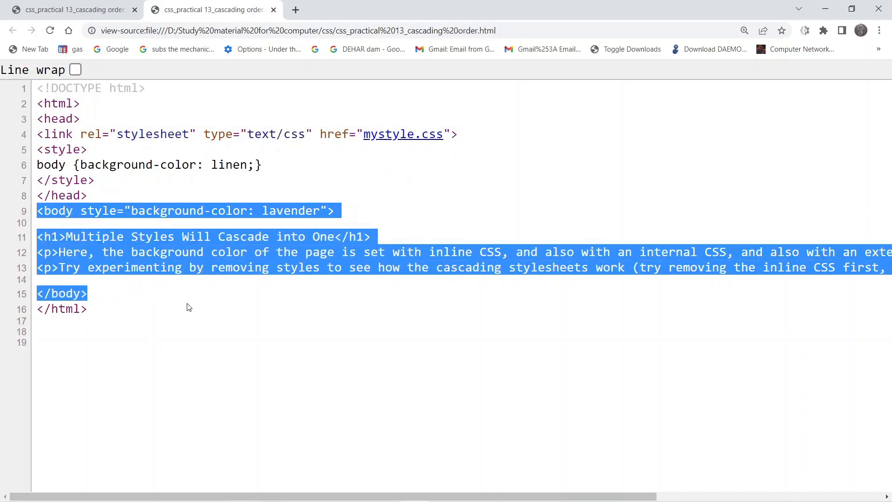
mouse_move(192, 300)
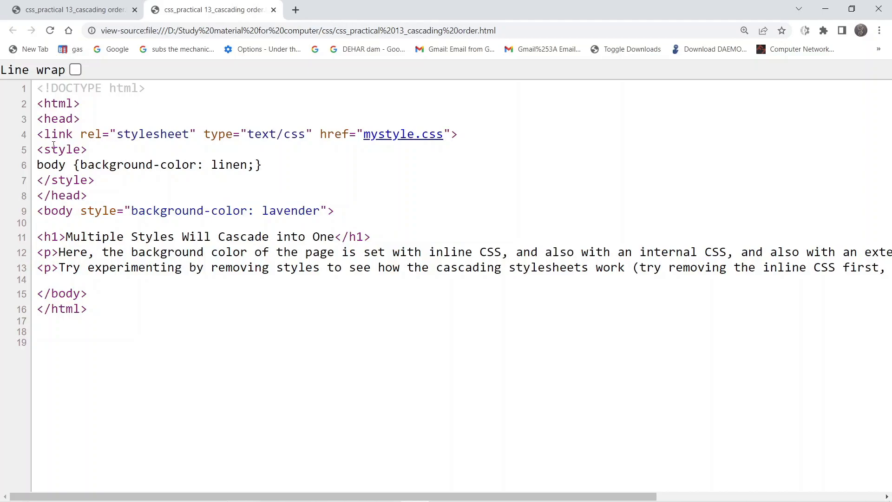
drag(37, 149, 73, 166)
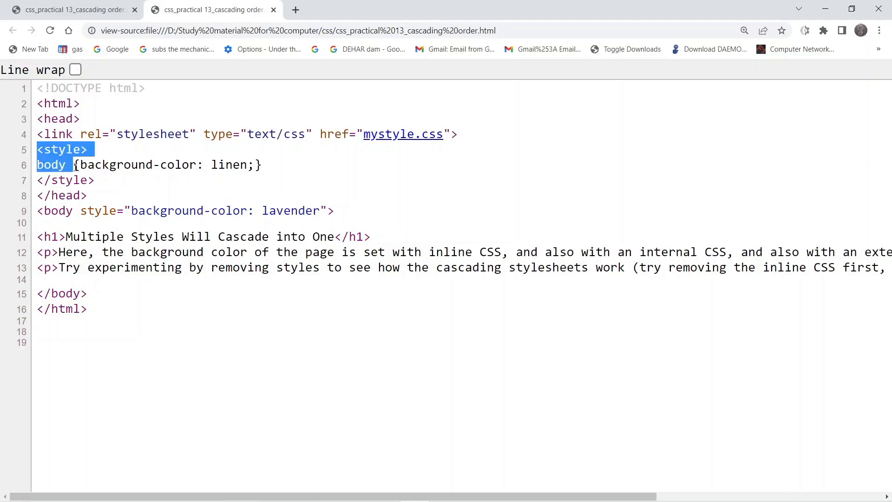
drag(75, 164, 96, 179)
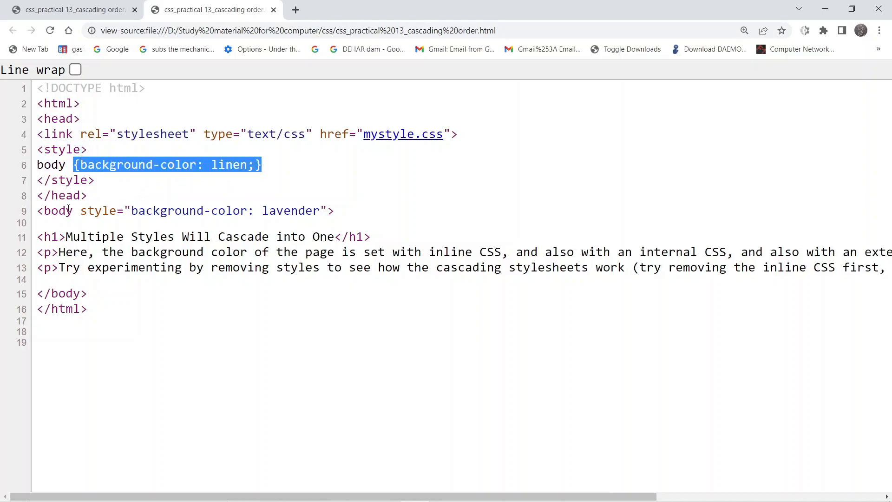
double_click(51, 211)
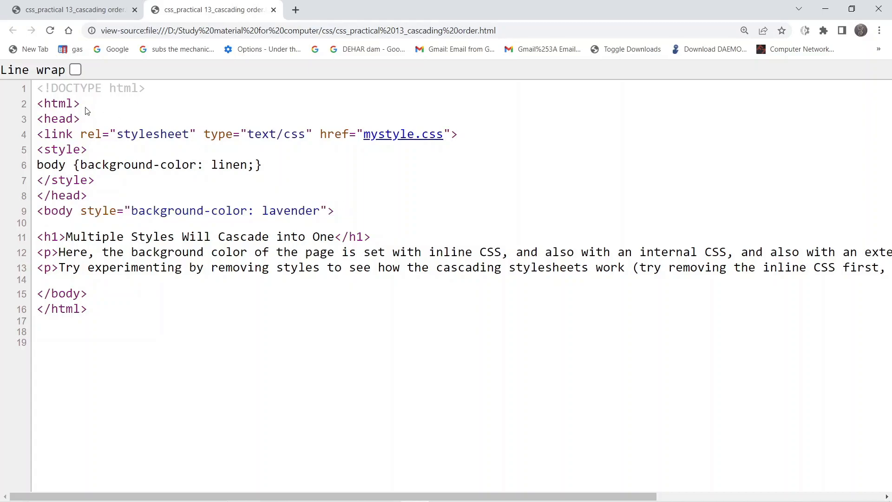
key(ctrl+a)
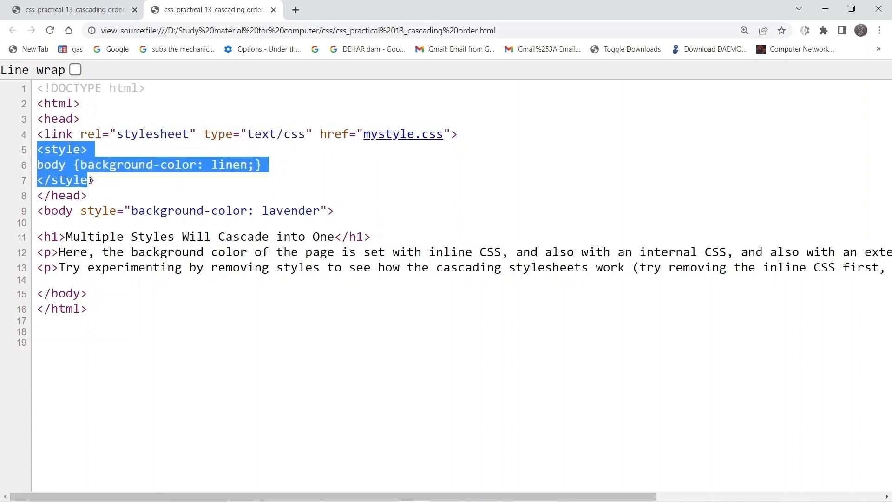
mouse_move(96, 183)
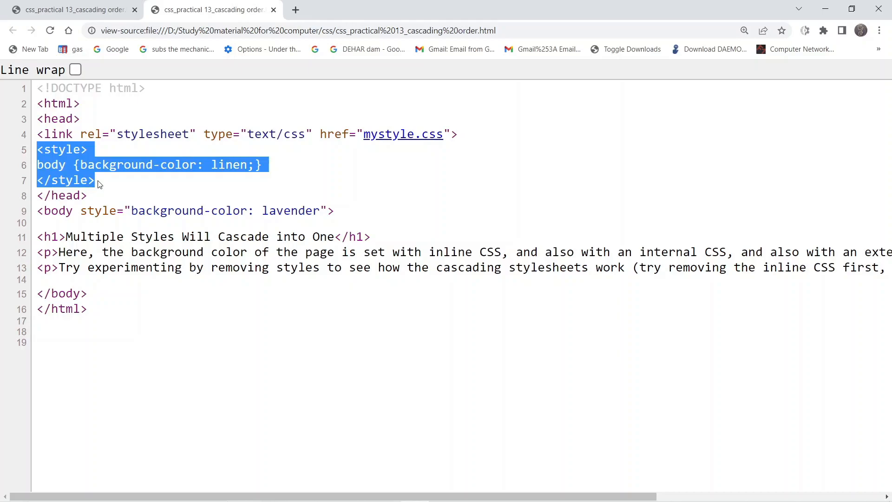
mouse_move(33, 214)
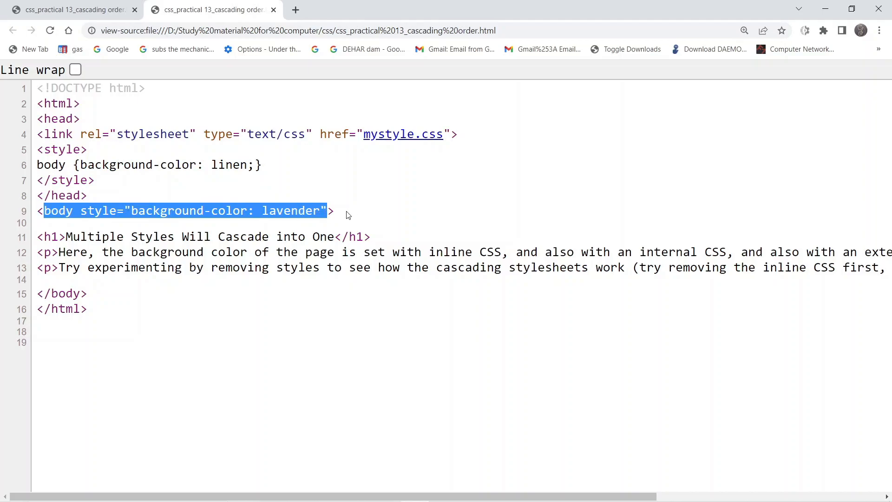
mouse_move(351, 216)
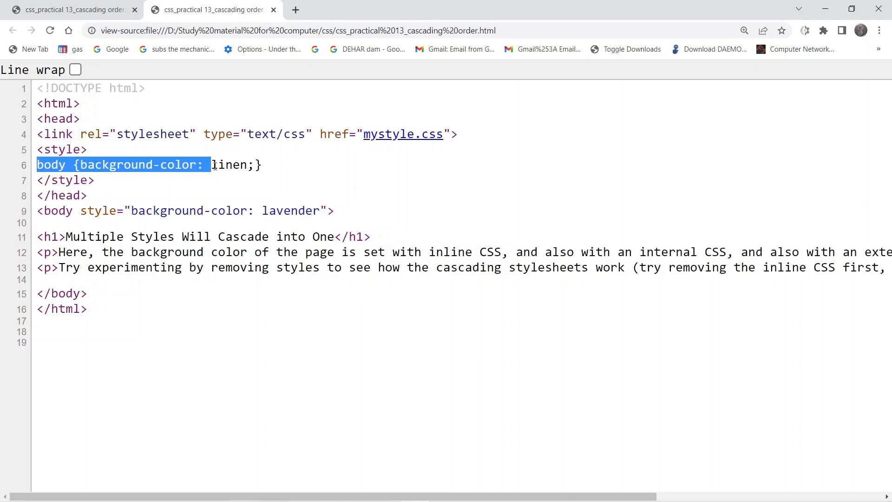
drag(211, 165, 262, 165)
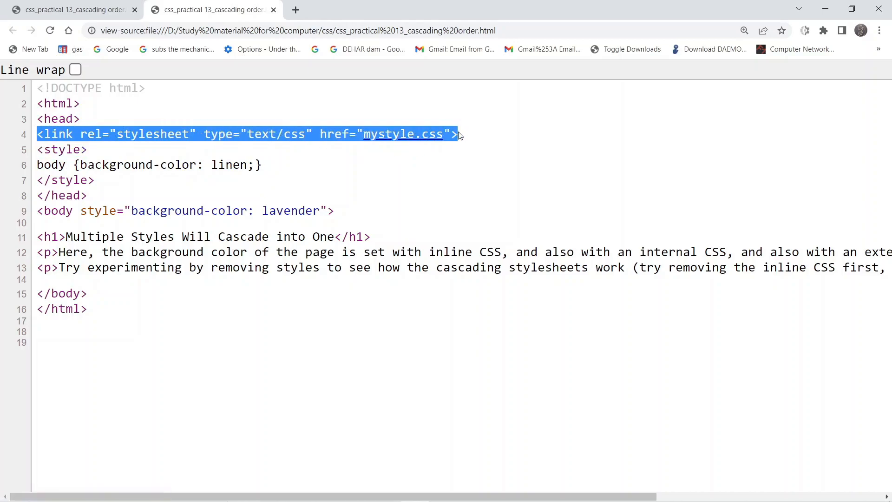
mouse_move(404, 134)
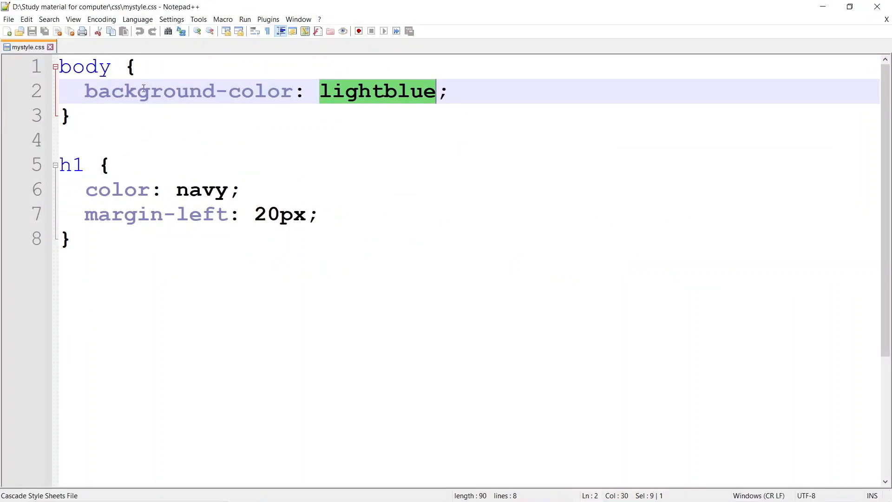
mouse_move(336, 108)
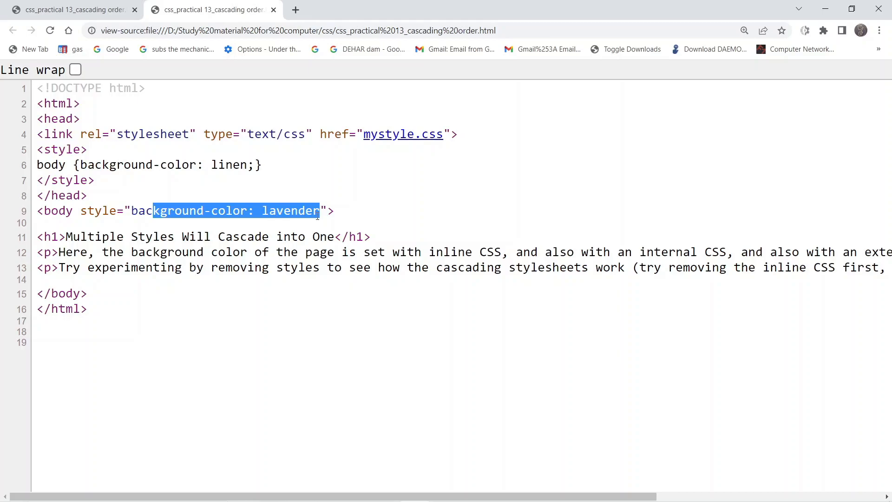
double_click(231, 164)
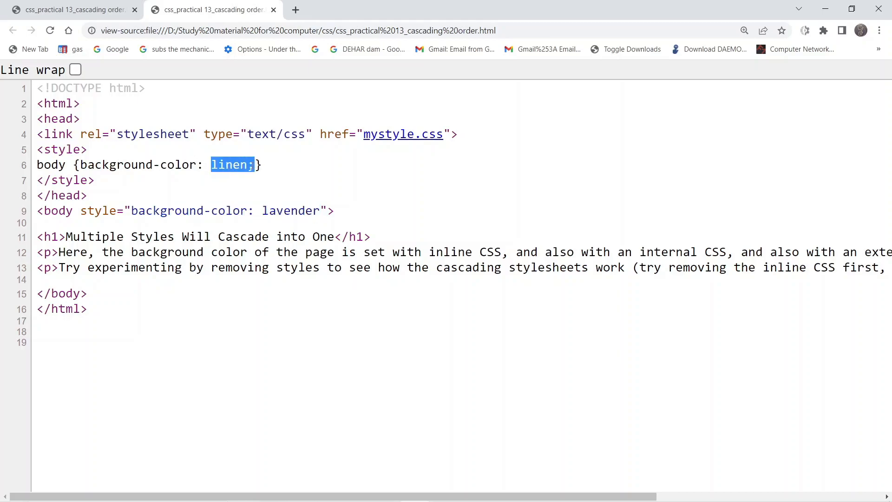
double_click(291, 211)
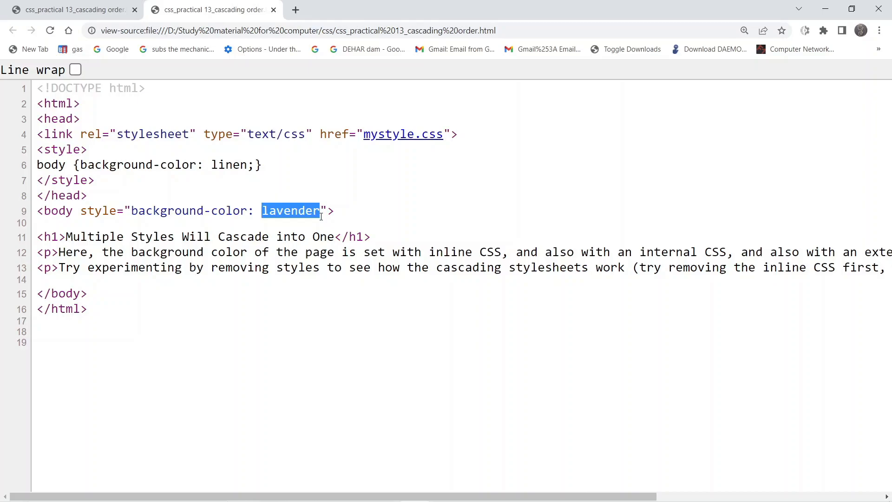
mouse_move(310, 185)
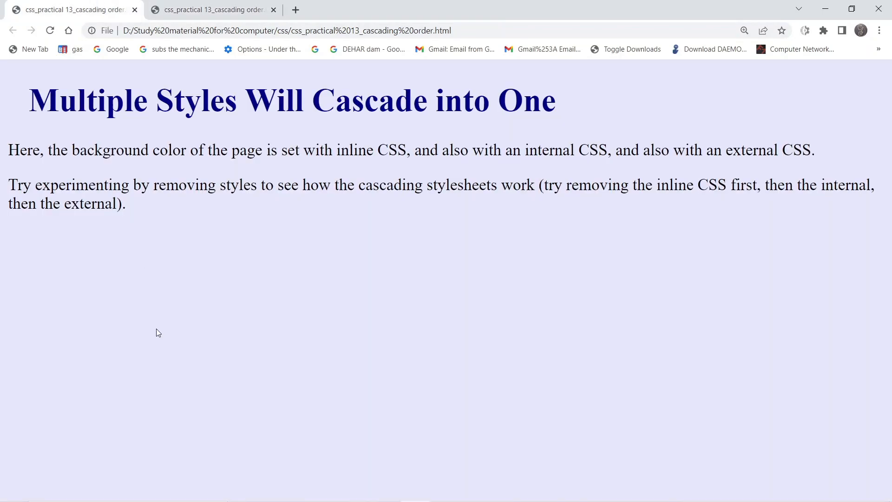
click(211, 9)
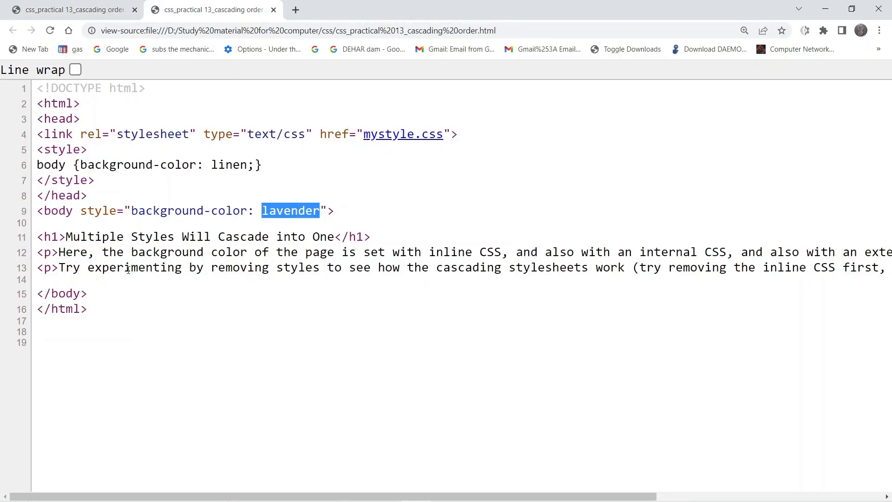
mouse_move(446, 217)
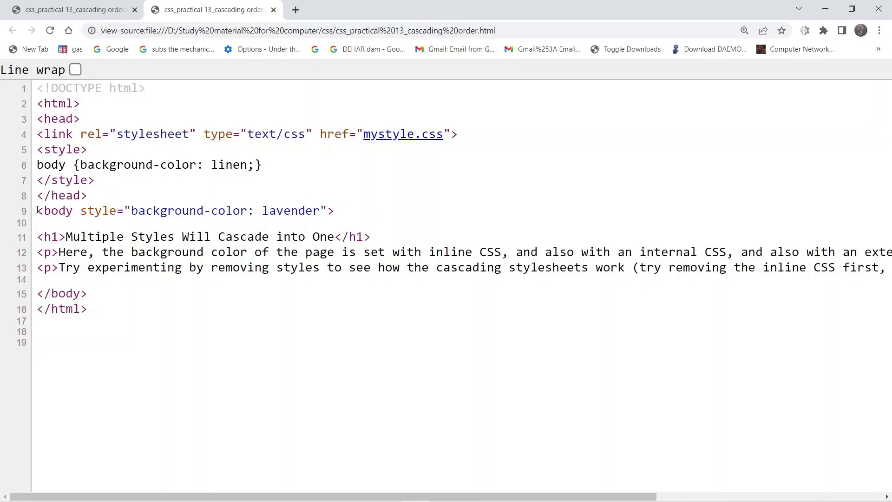
double_click(54, 211)
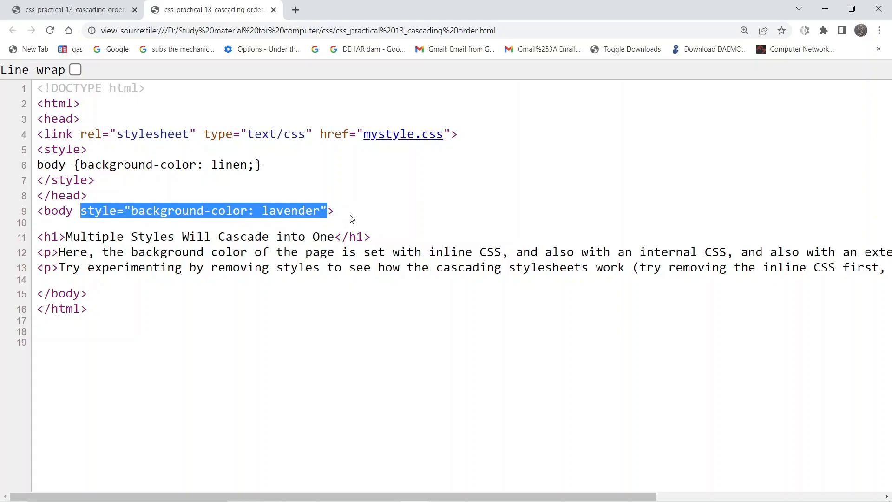
double_click(290, 211)
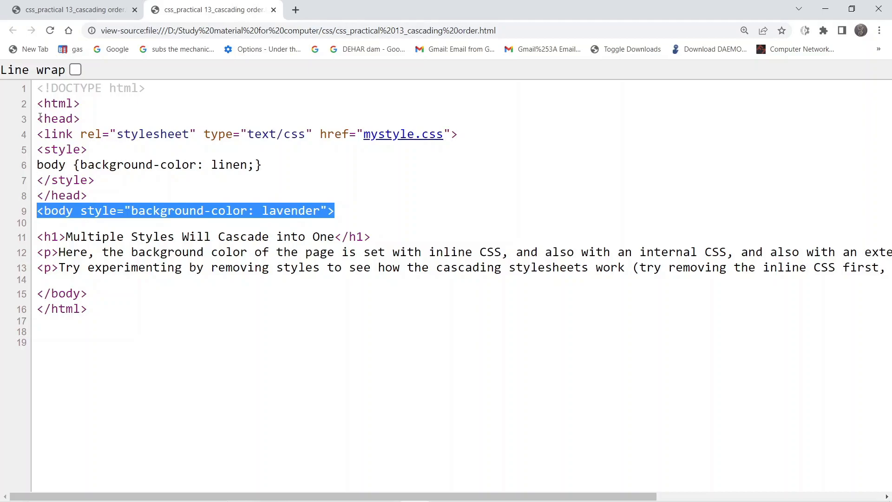
drag(36, 134, 88, 195)
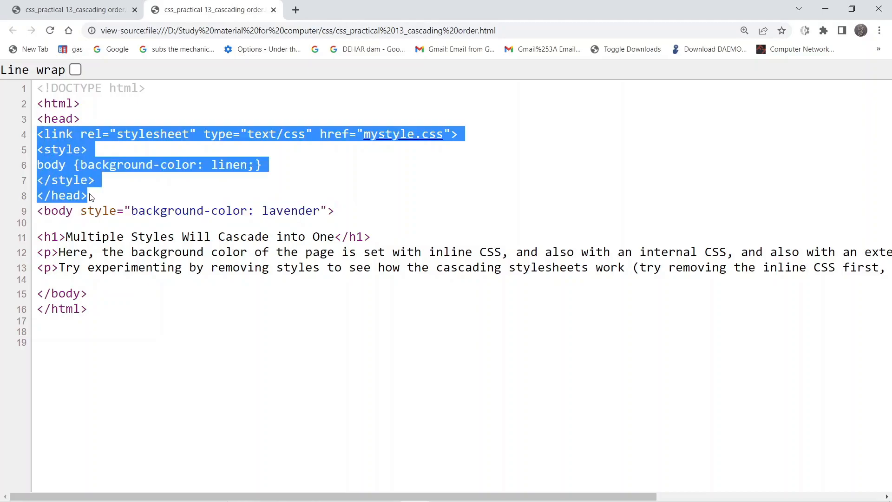